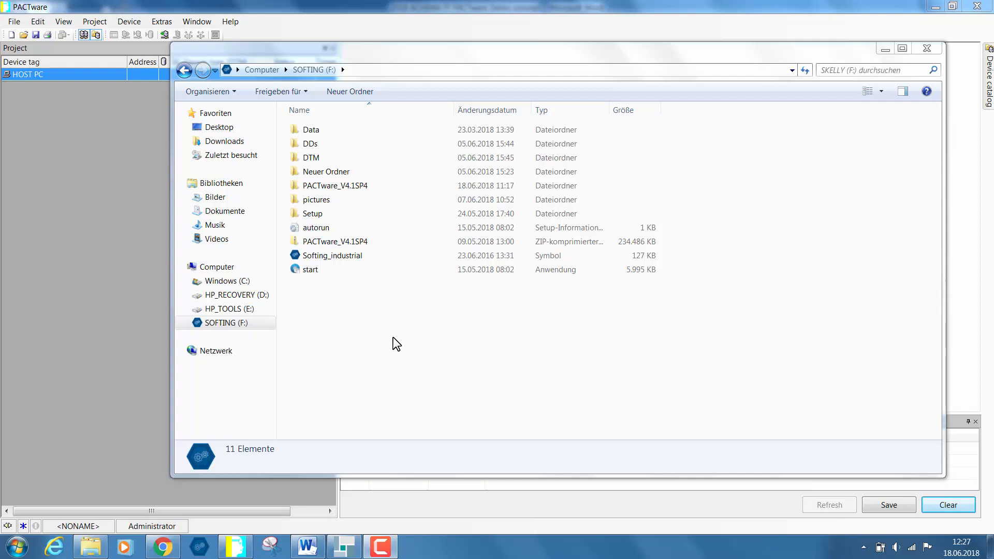
mouse_move(351, 310)
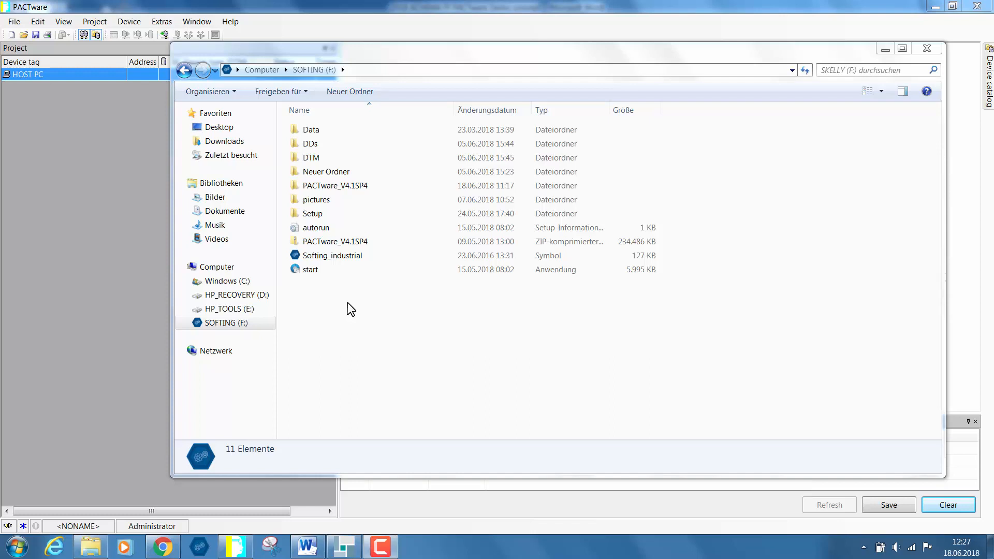
Launch the Softing CD start program in English and show the mobiLink software installation options
double_click(309, 269)
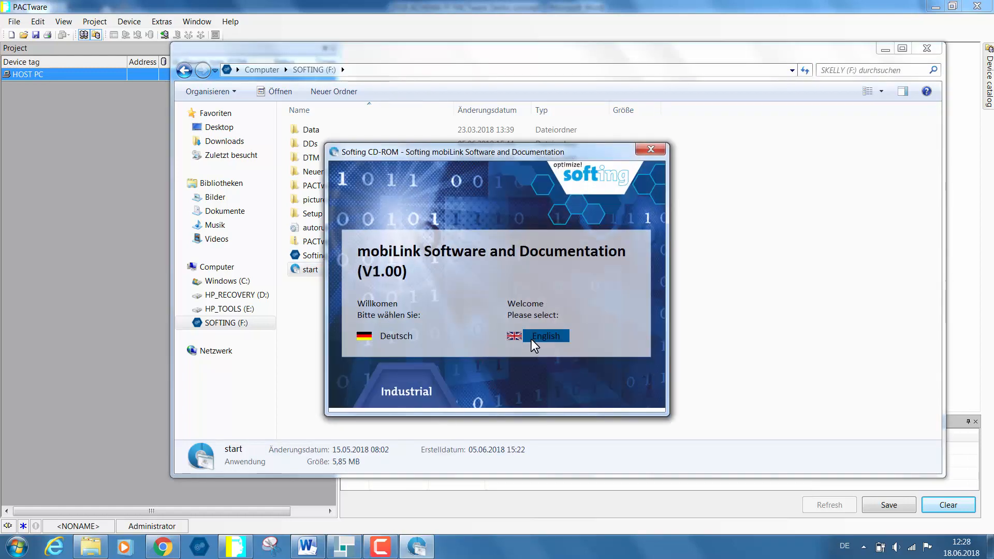
click(543, 335)
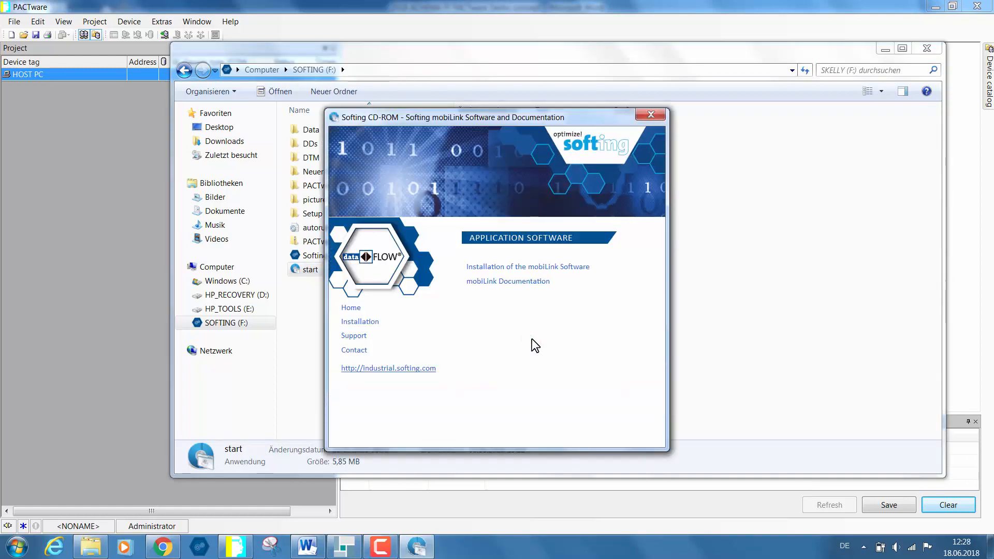
click(527, 266)
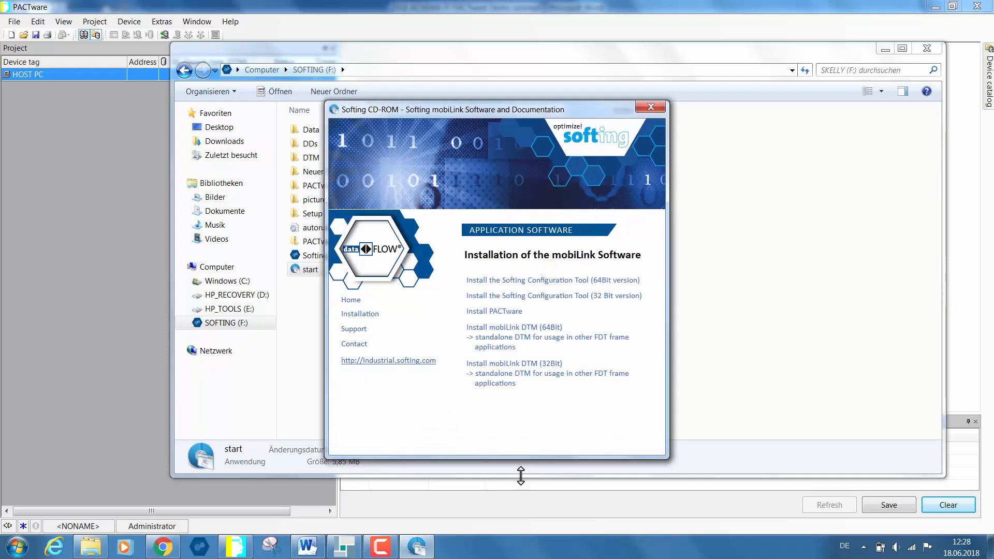
mouse_move(532, 453)
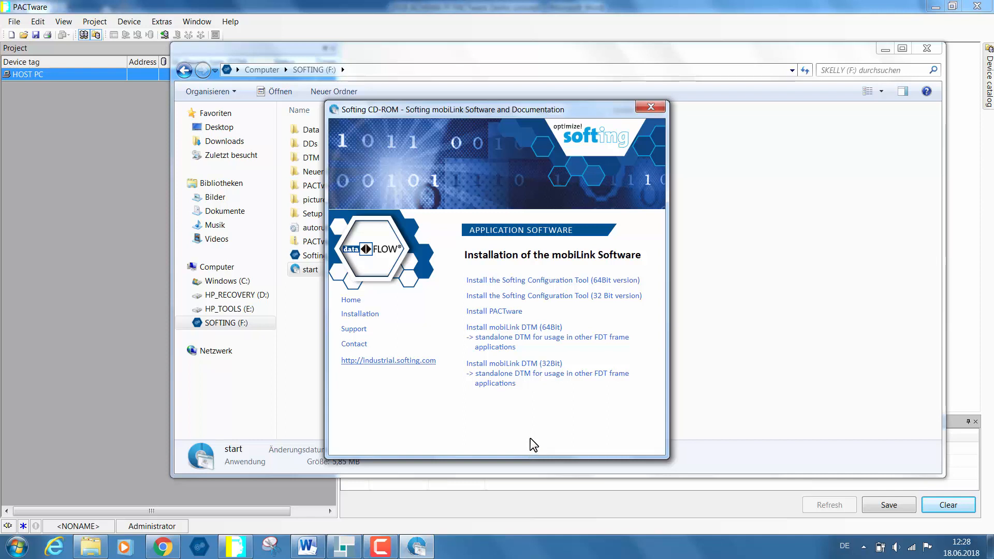
mouse_move(535, 425)
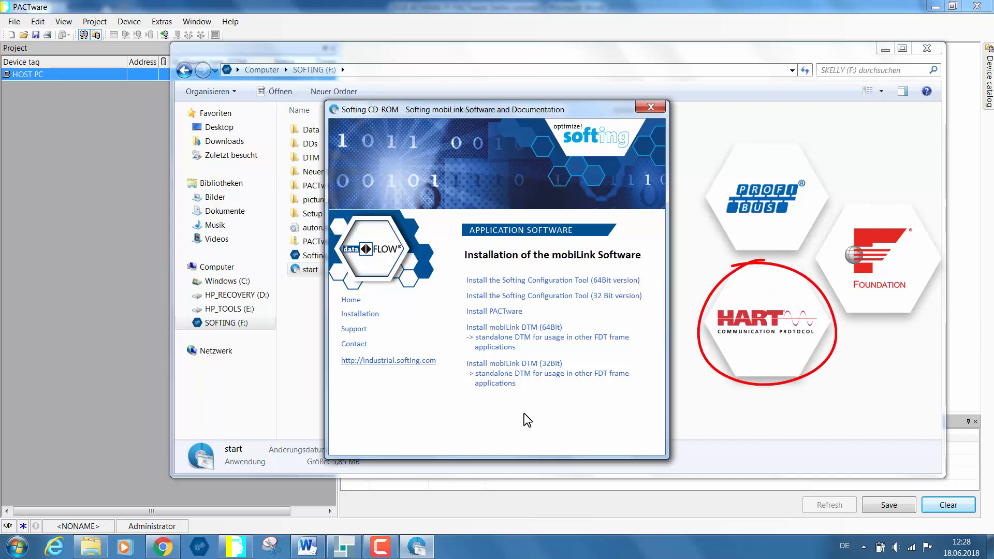
mouse_move(468, 418)
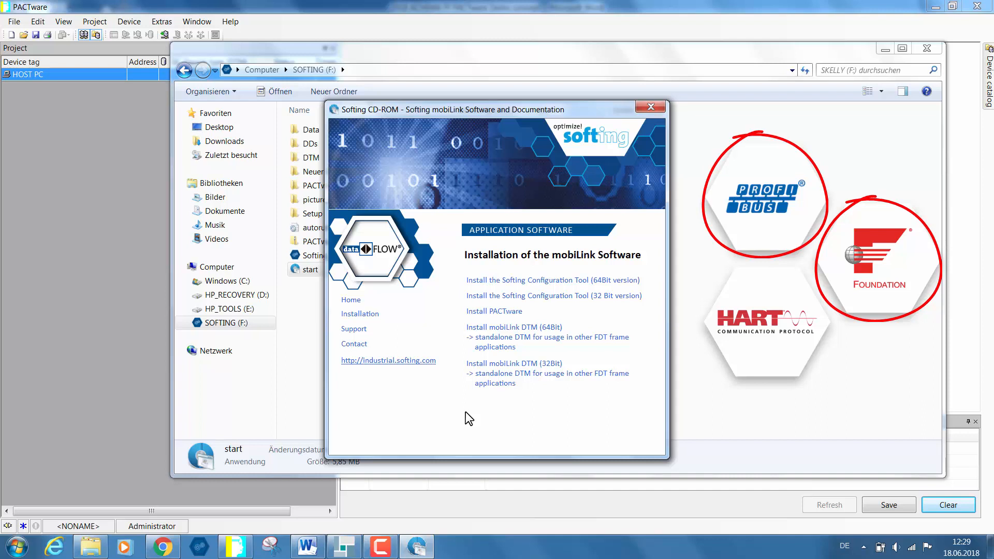
mouse_move(472, 413)
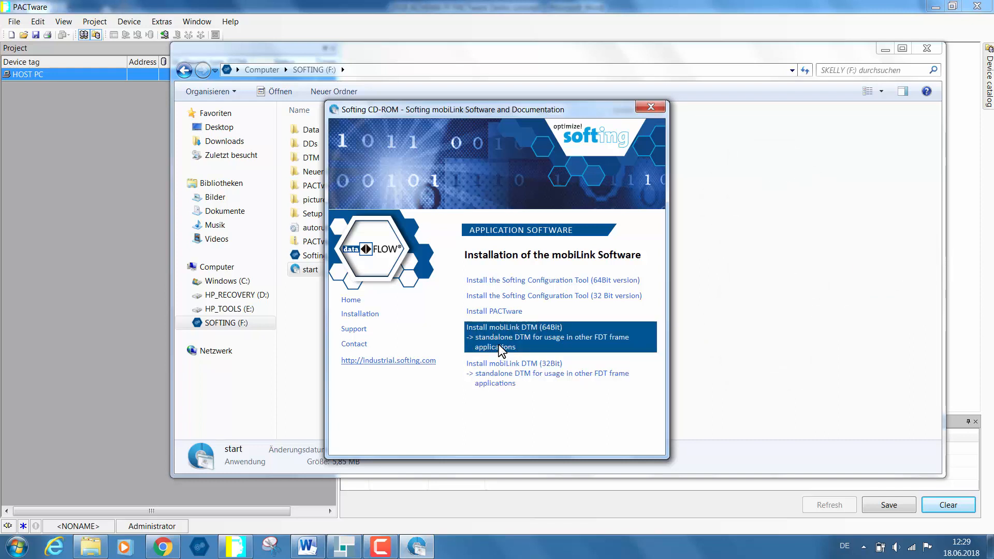
Install the 64-bit standalone mobiLink DTM and close the CD installer
click(499, 344)
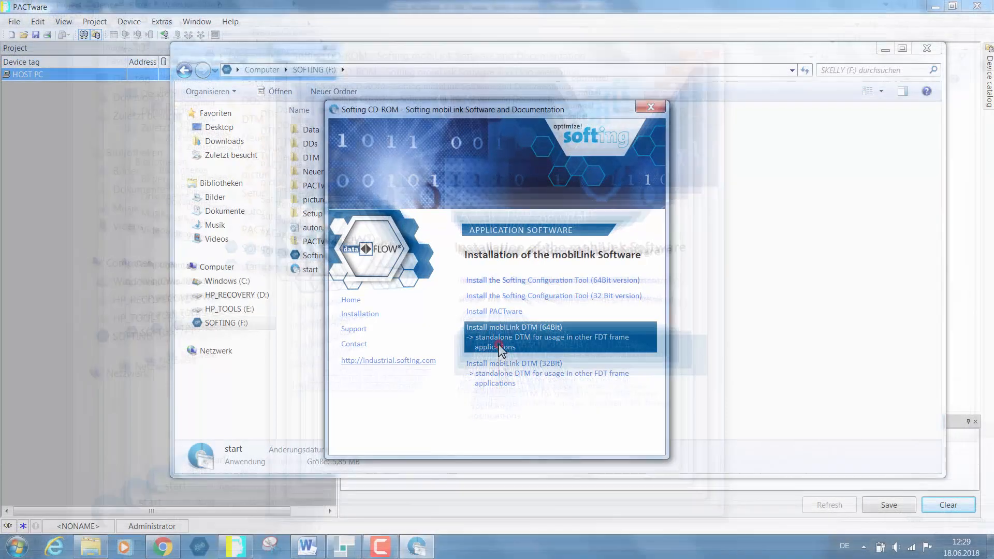
click(651, 106)
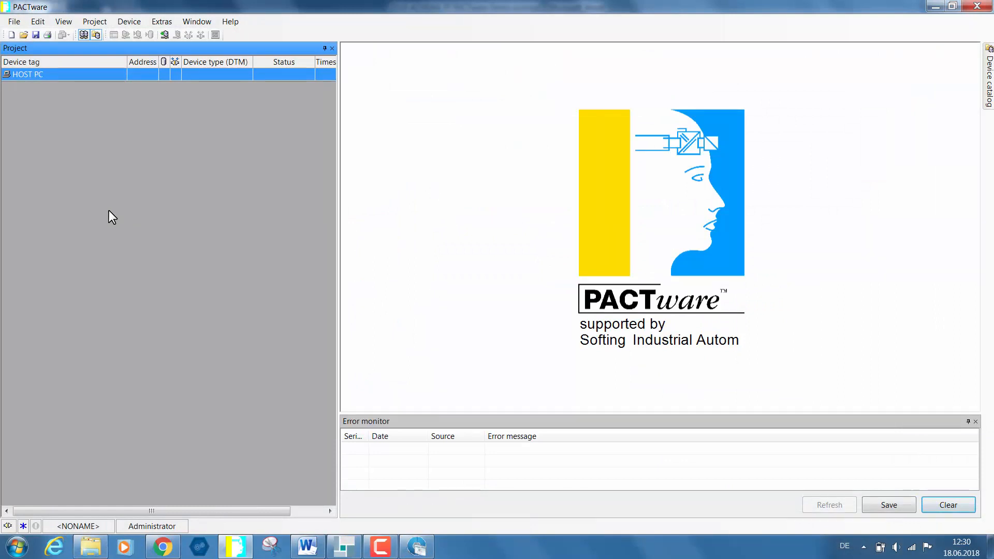
mouse_move(859, 167)
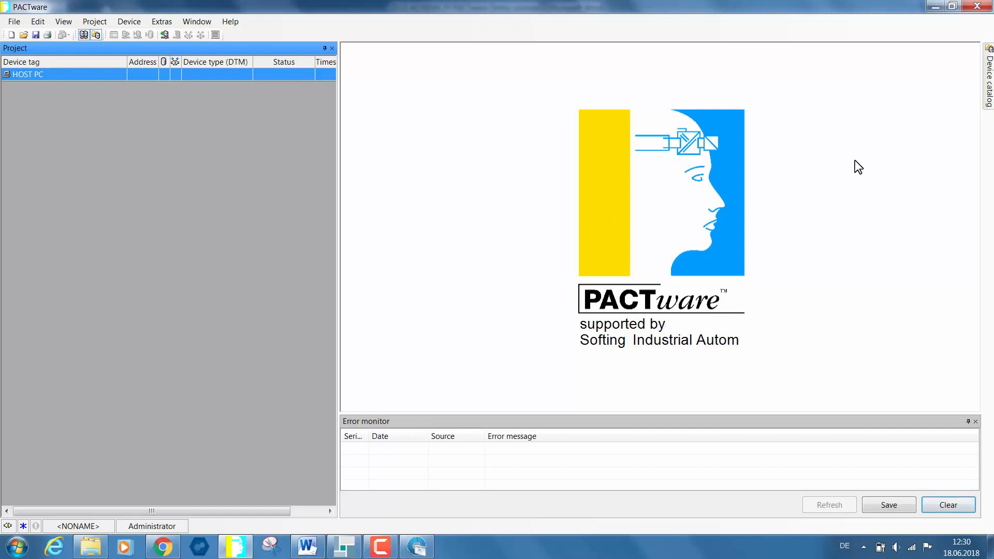
Show the device catalog with Softing's mobiLink FF, HART and PA devices
click(988, 75)
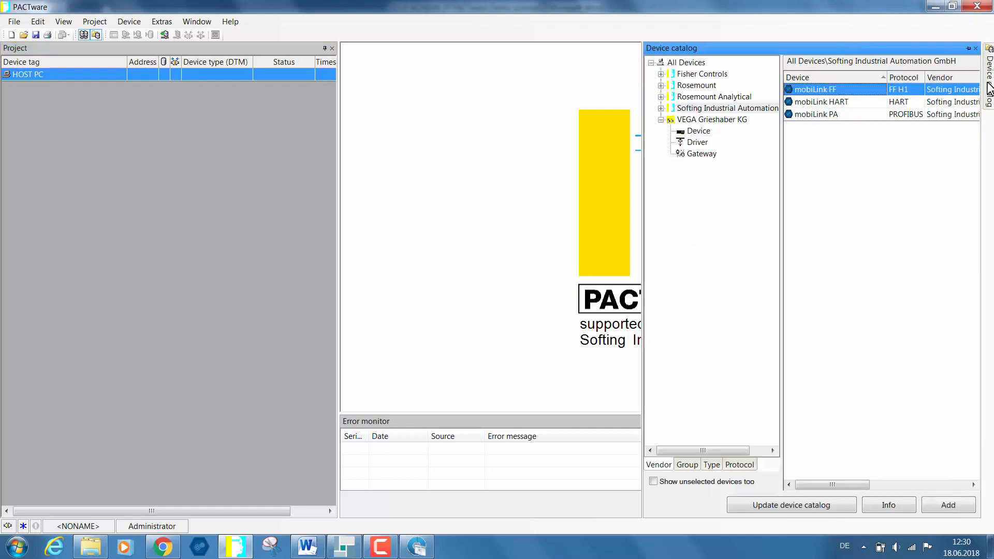
mouse_move(869, 221)
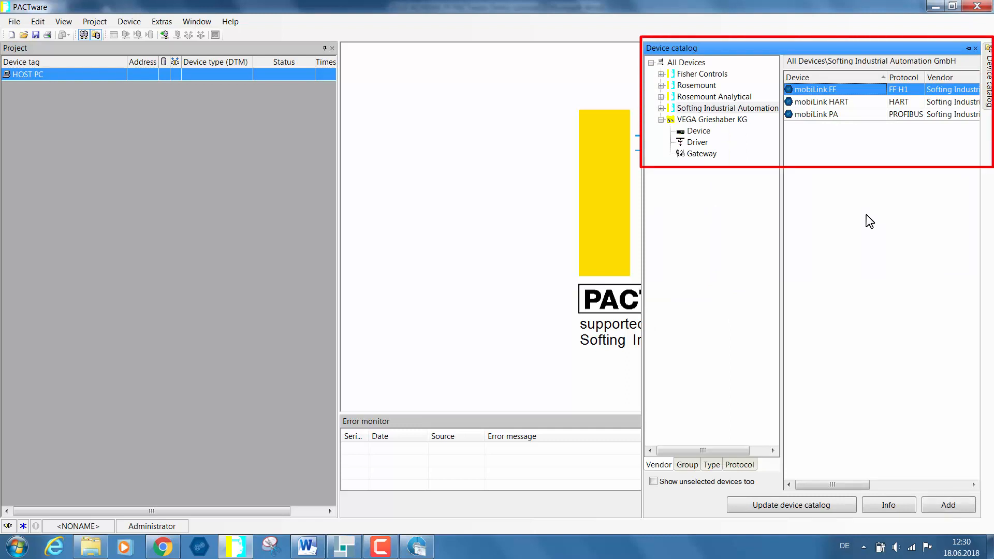
mouse_move(852, 152)
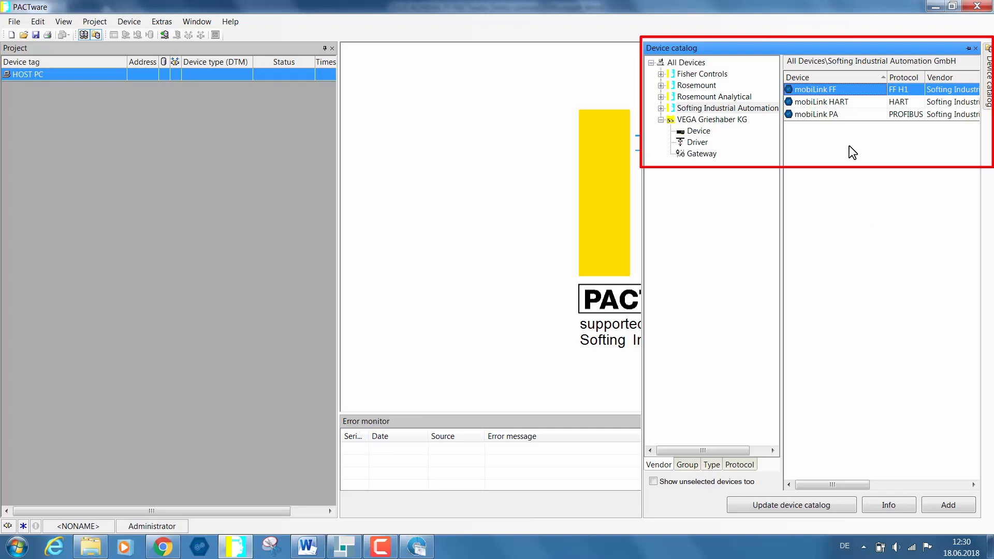
mouse_move(765, 114)
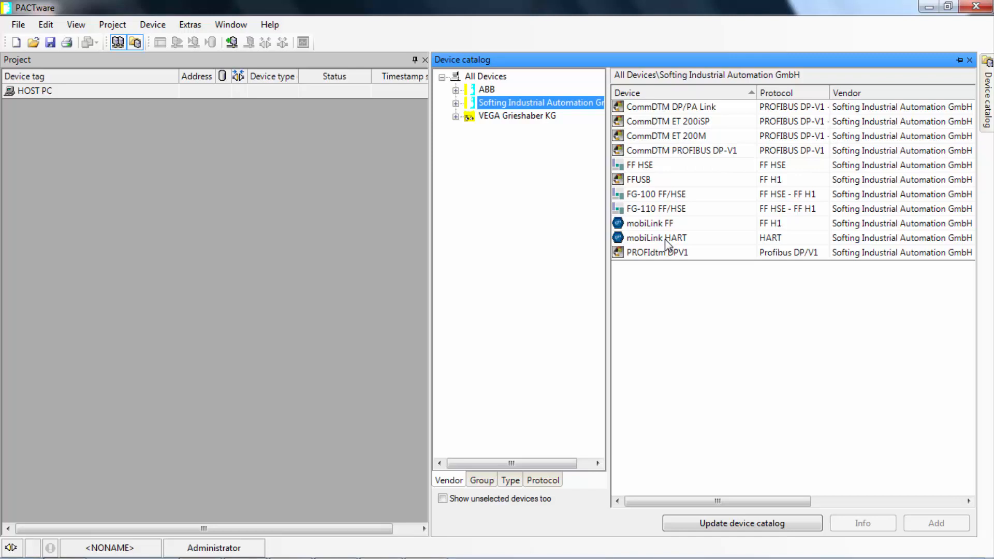
Add mobiLink HART under HOST PC and bring up its device context menu
click(657, 238)
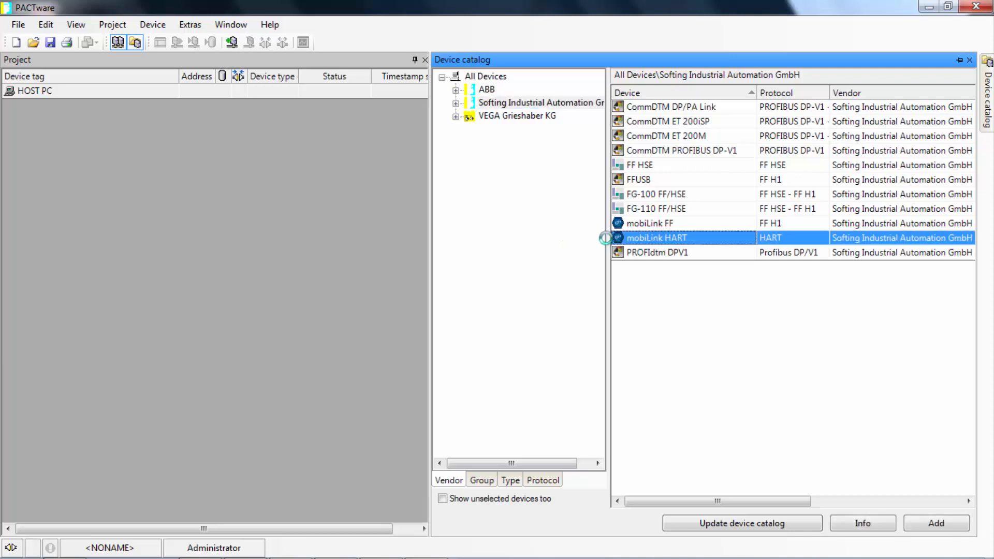
click(935, 523)
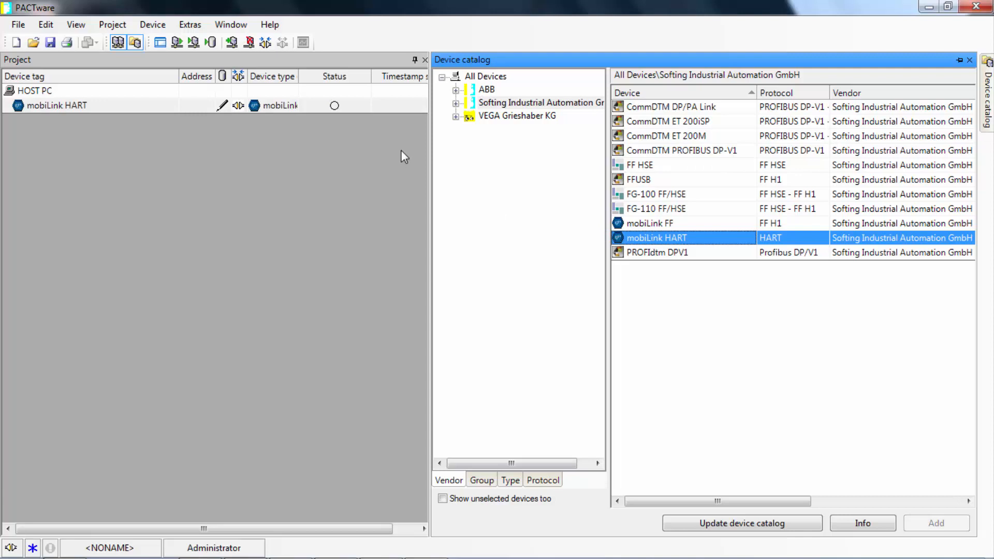
right_click(56, 105)
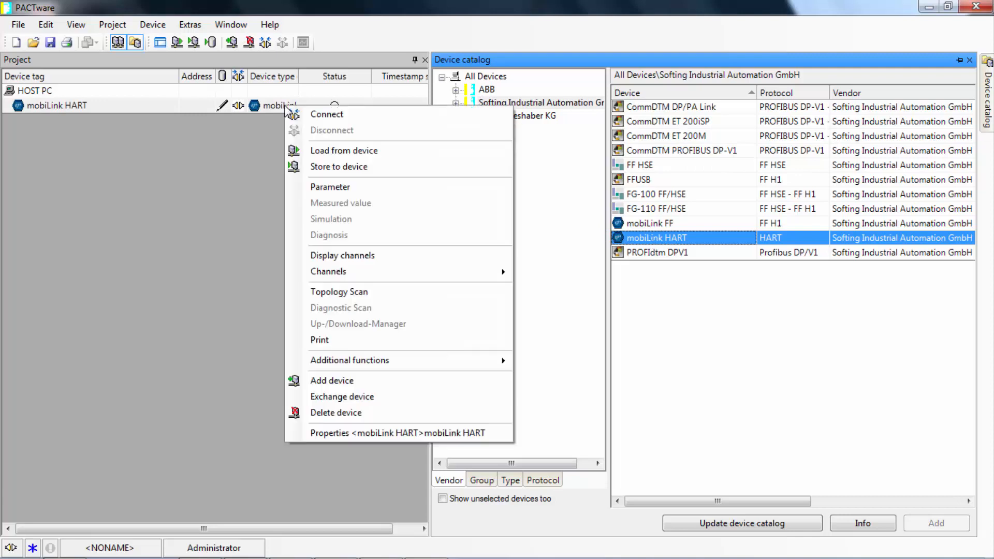
mouse_move(317, 182)
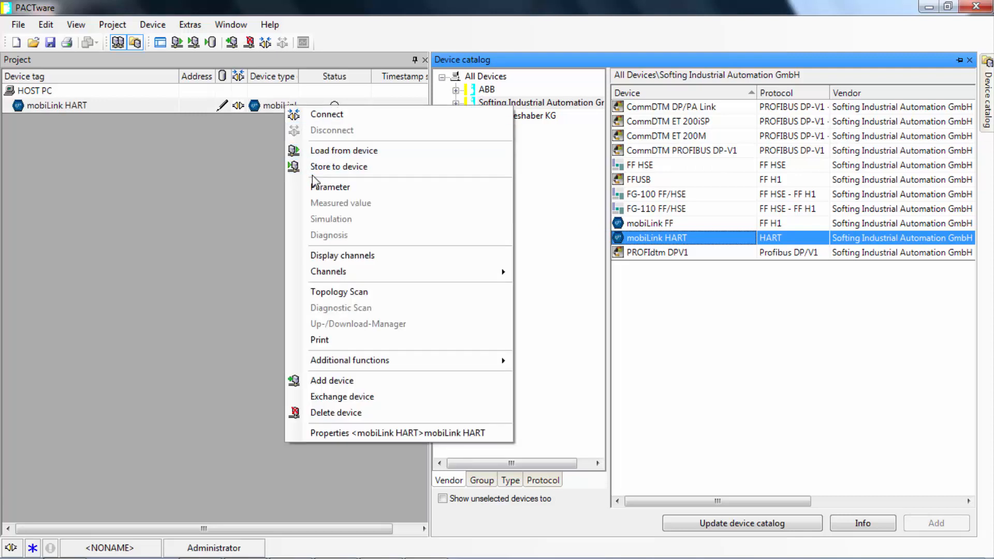
mouse_move(331, 188)
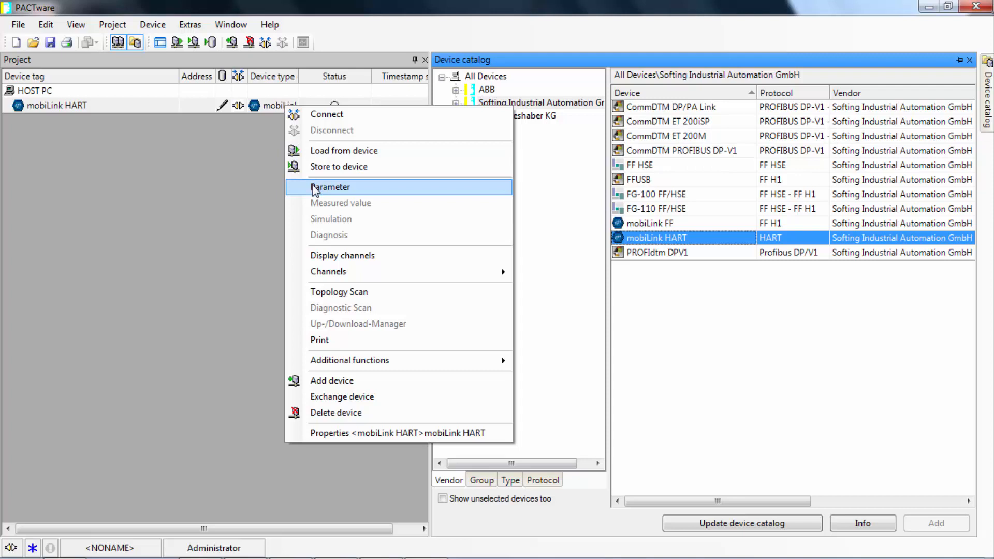
Show the mobiLink HART Parameter page listing USB and Bluetooth modems with serial numbers
click(331, 187)
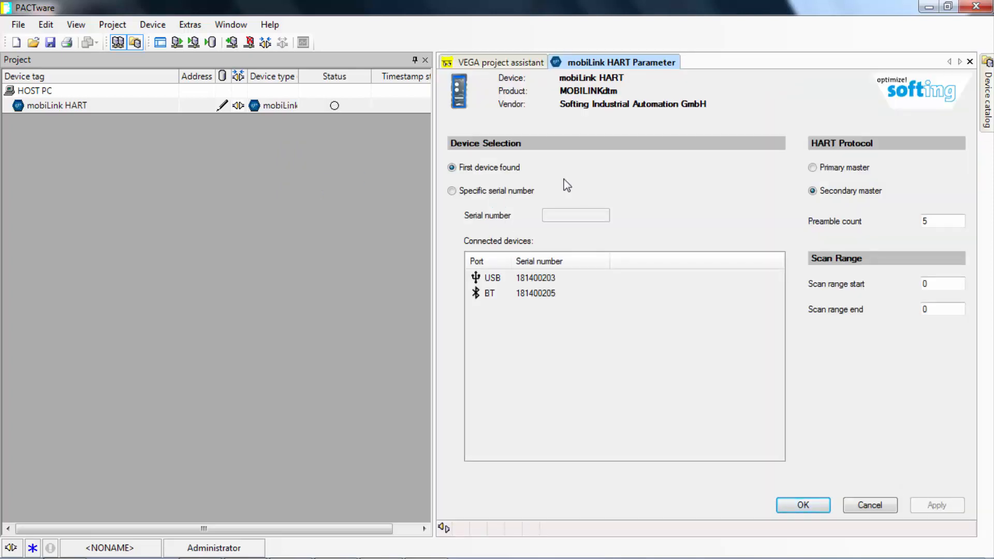
mouse_move(539, 242)
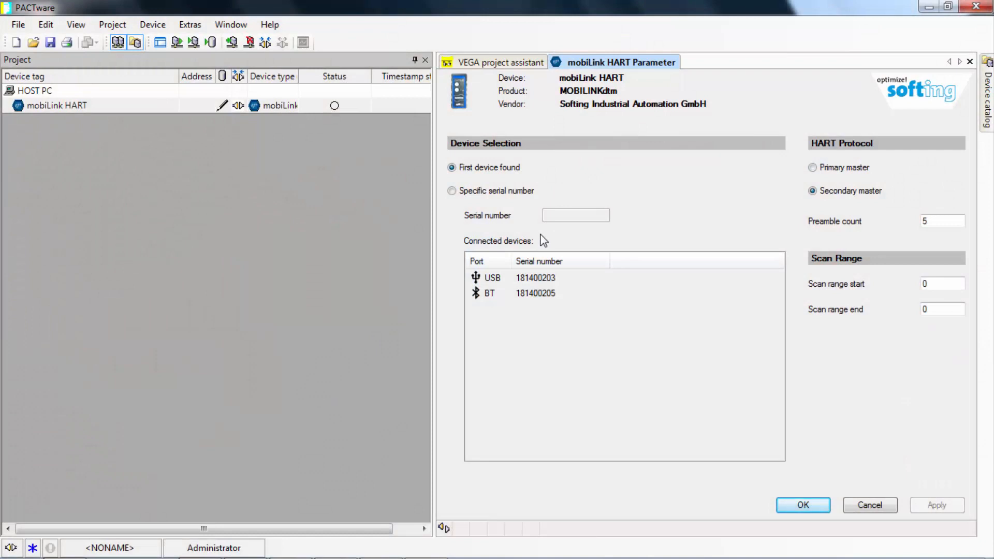
mouse_move(503, 312)
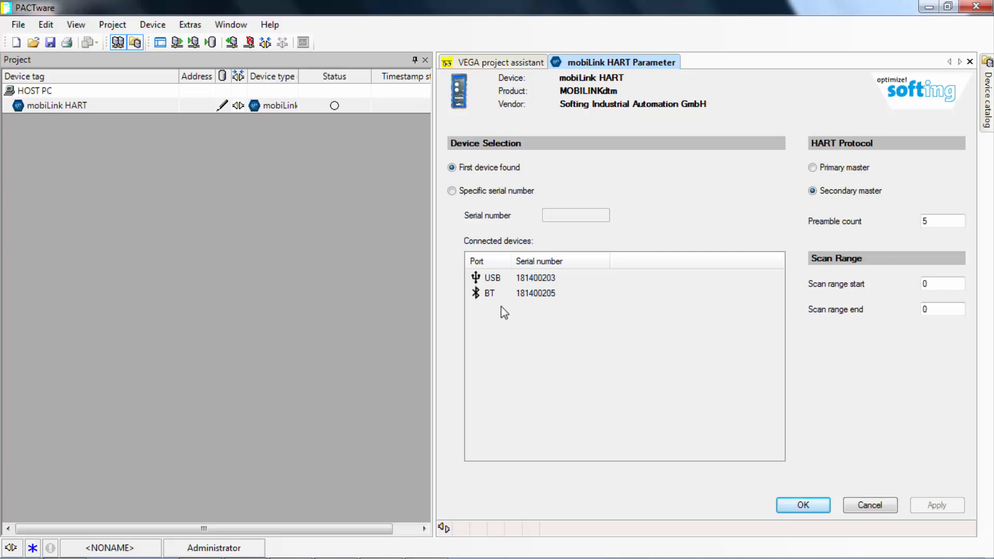
mouse_move(259, 83)
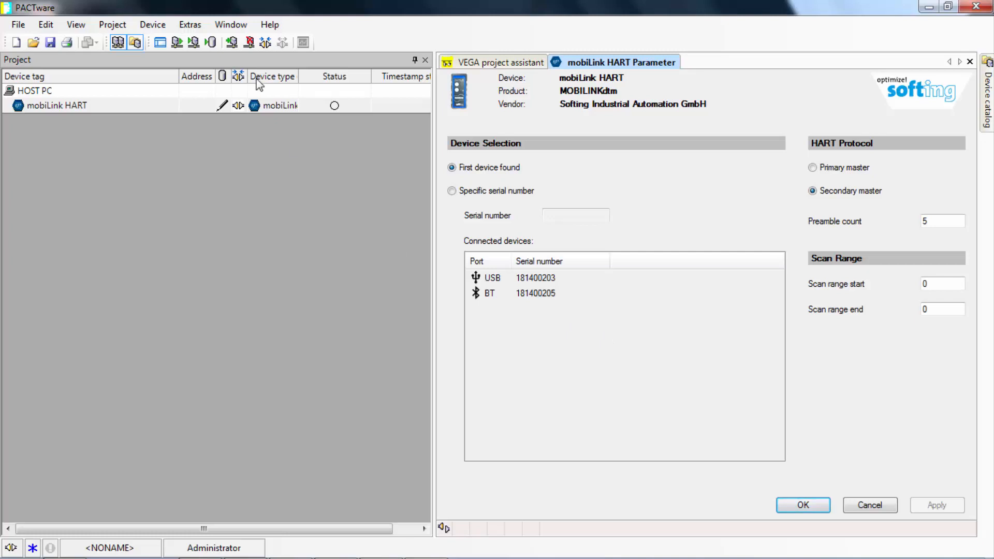
mouse_move(263, 61)
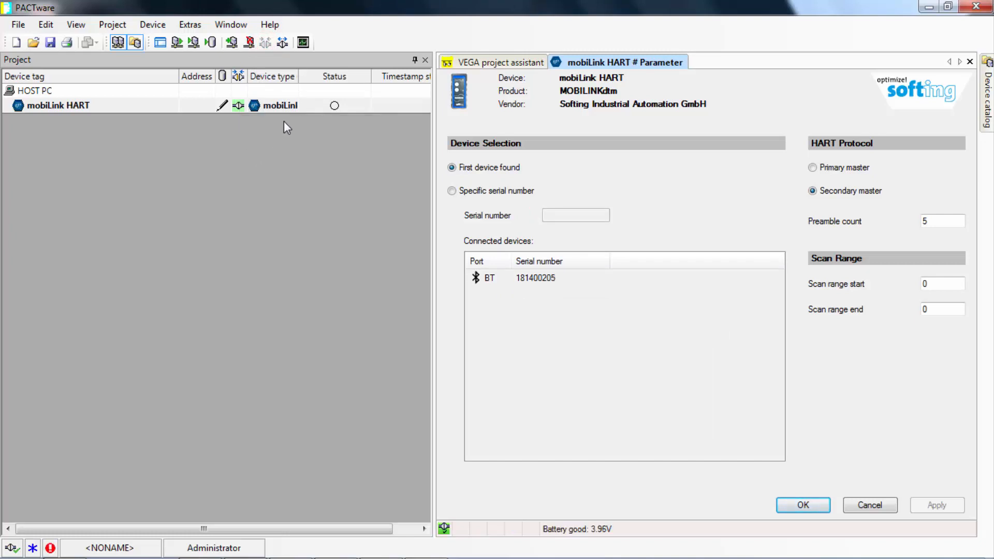
mouse_move(335, 106)
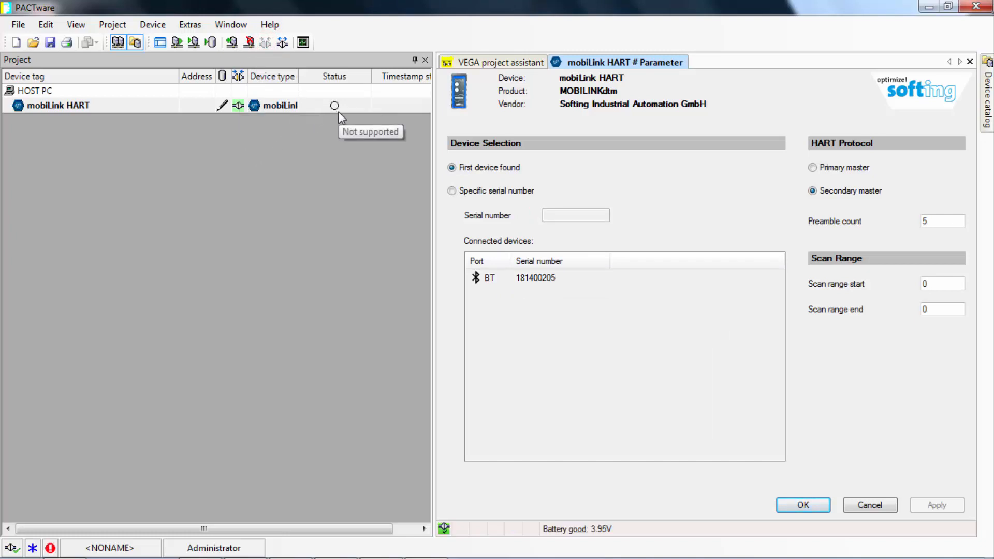
mouse_move(301, 177)
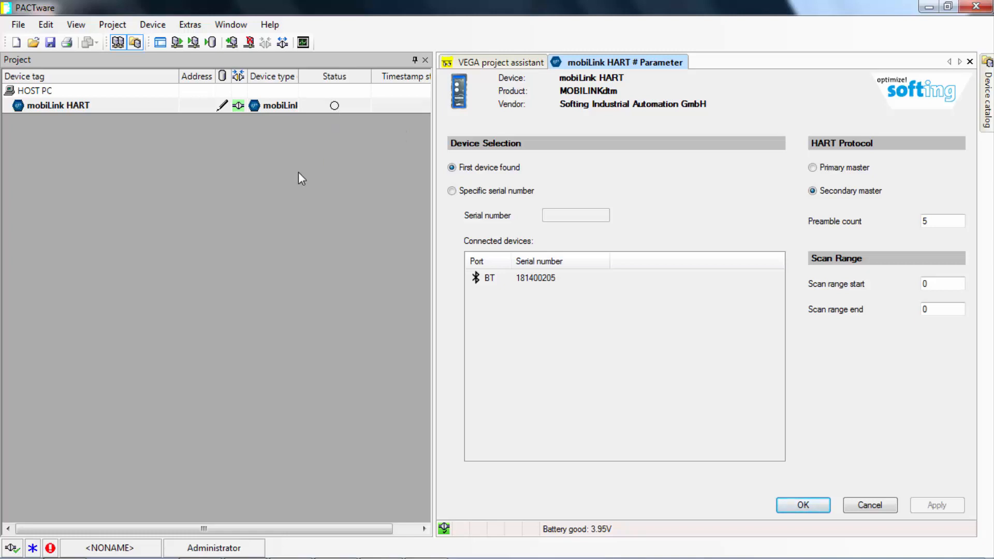
mouse_move(211, 105)
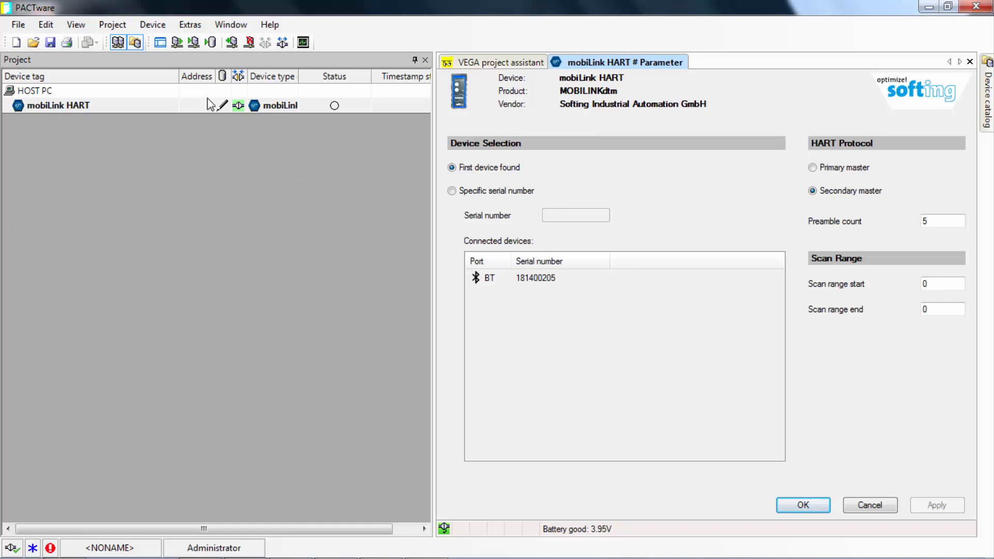
Bring up the context menu of the connected mobiLink HART device
right_click(58, 106)
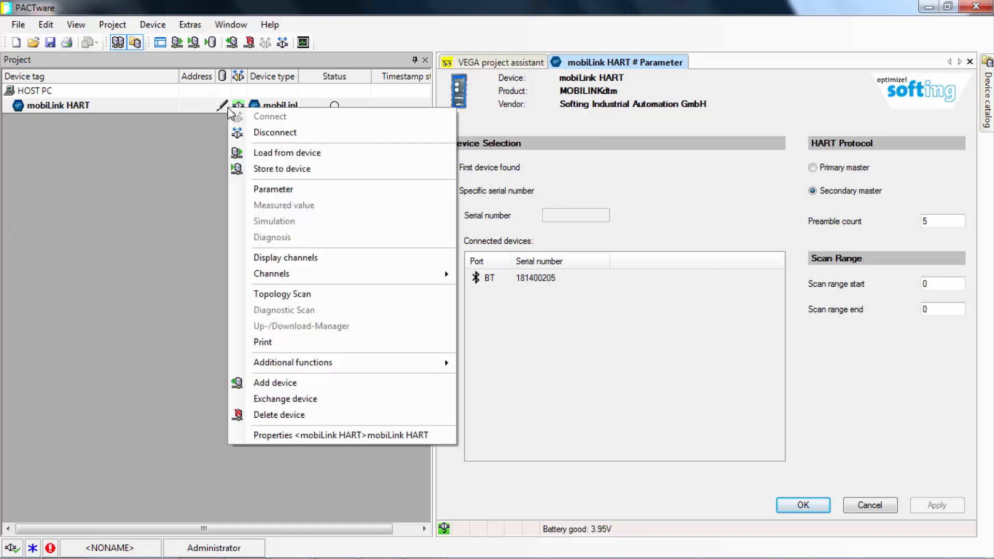
mouse_move(305, 274)
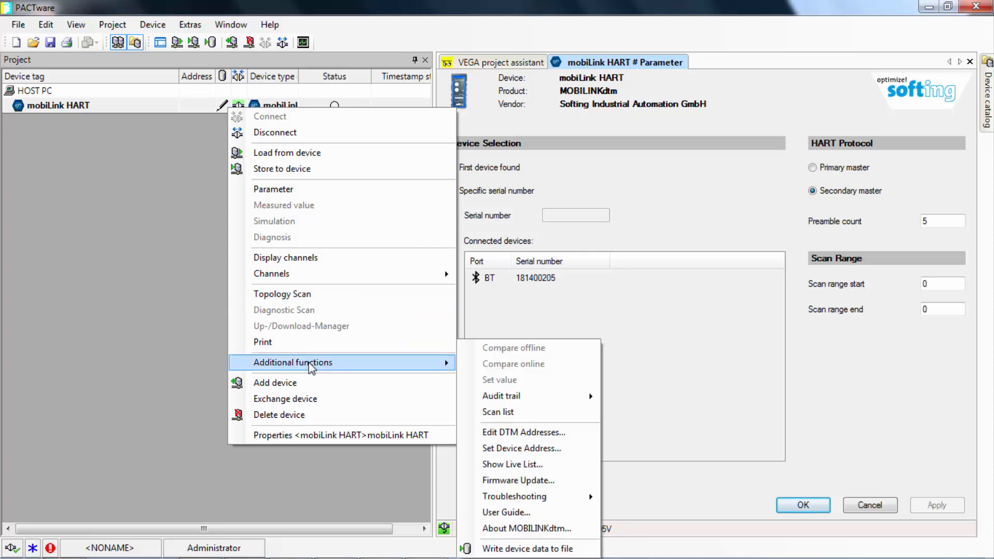
mouse_move(521, 448)
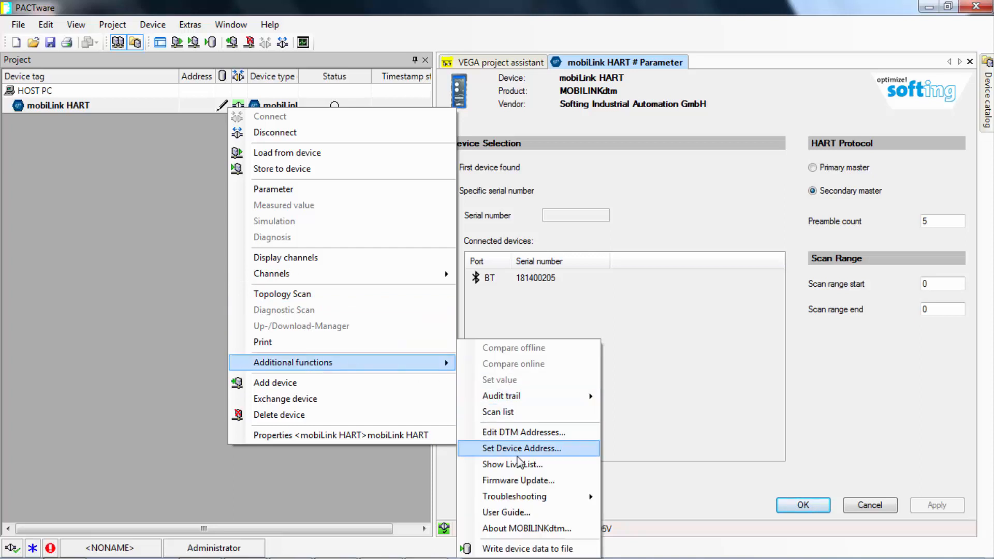
mouse_move(519, 480)
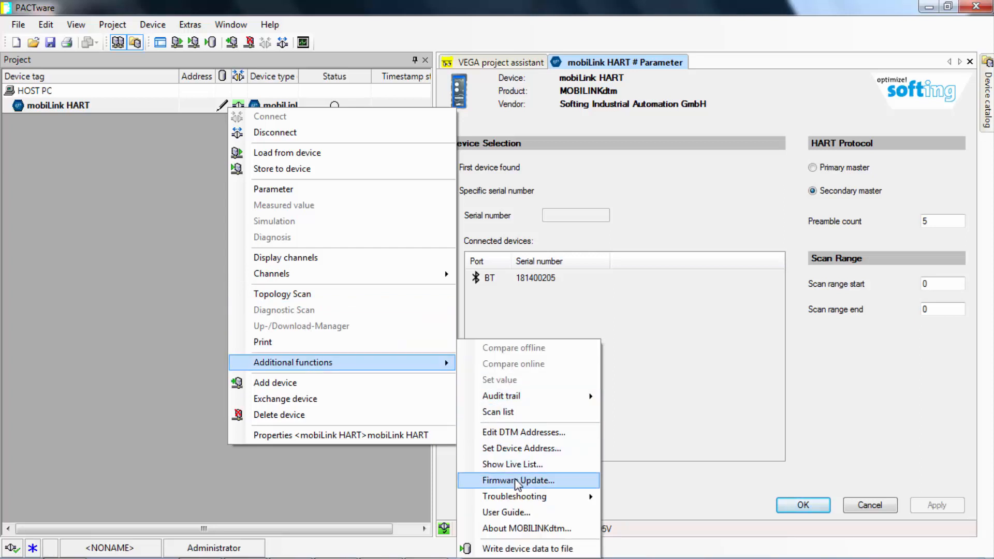
mouse_move(513, 464)
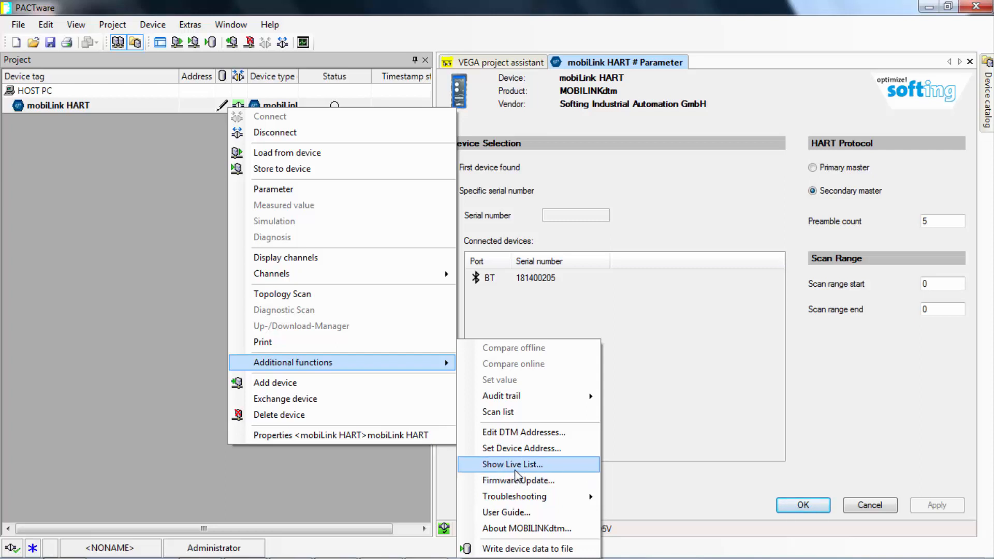
mouse_move(411, 370)
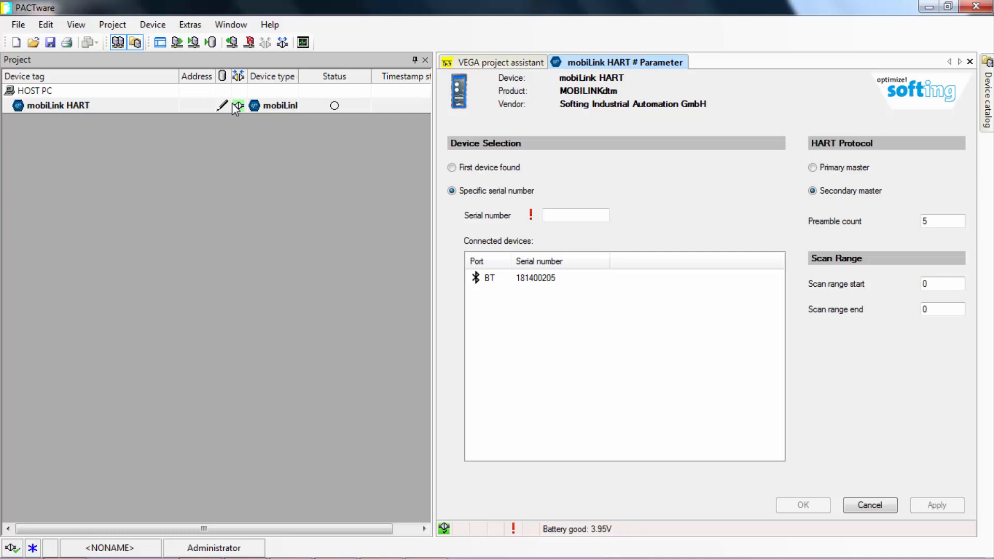
Run a Topology Scan on mobiLink HART, adding the found VEGABAR 64, and close the results
right_click(57, 106)
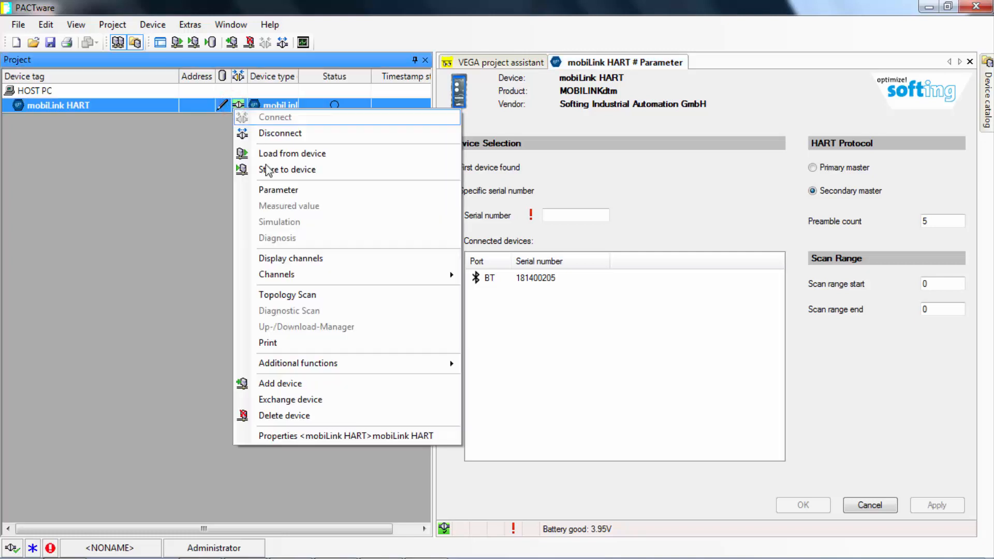
mouse_move(287, 295)
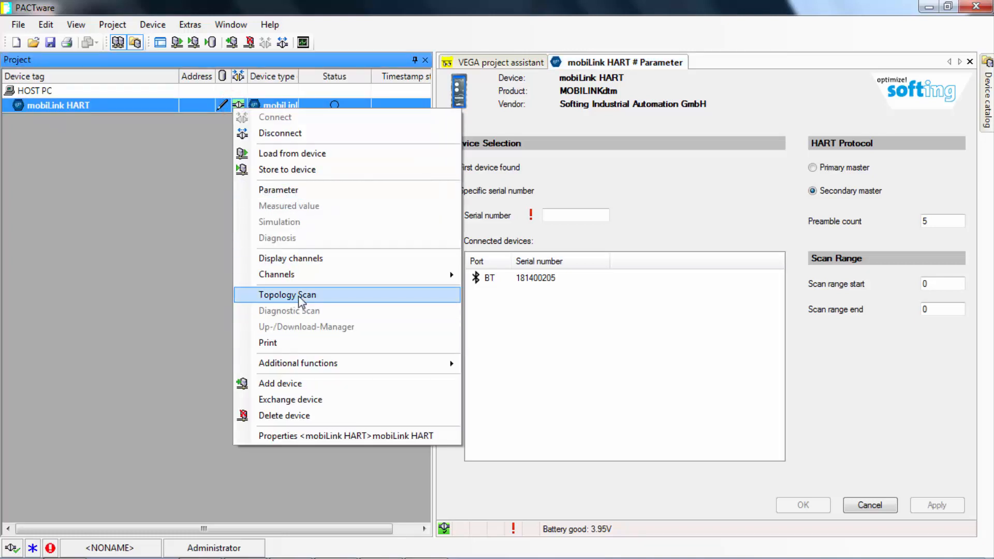
click(287, 295)
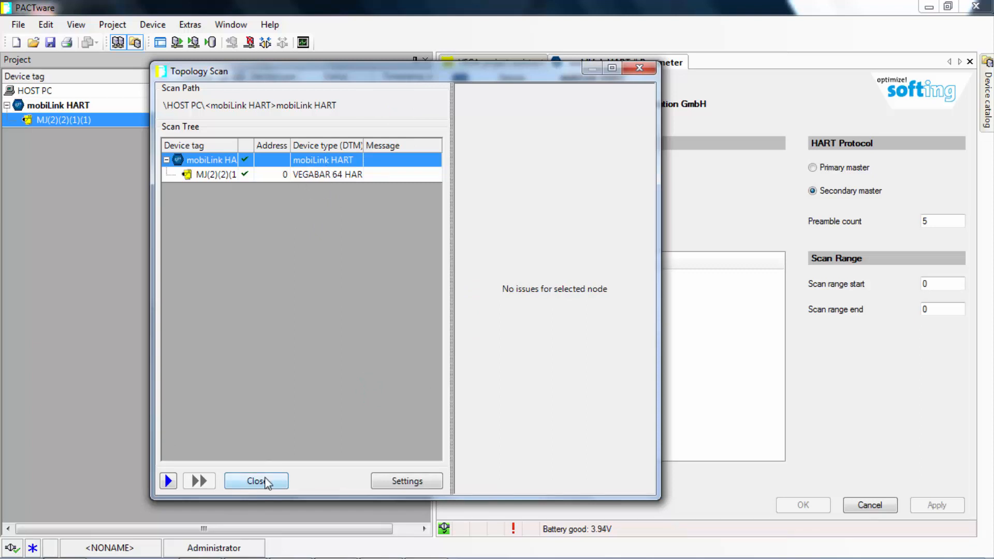
click(256, 480)
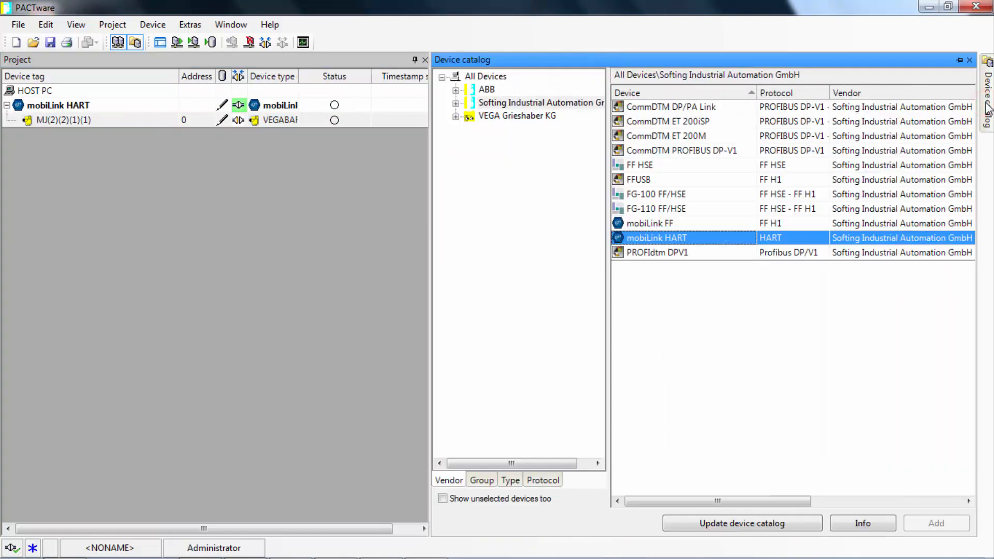
mouse_move(718, 35)
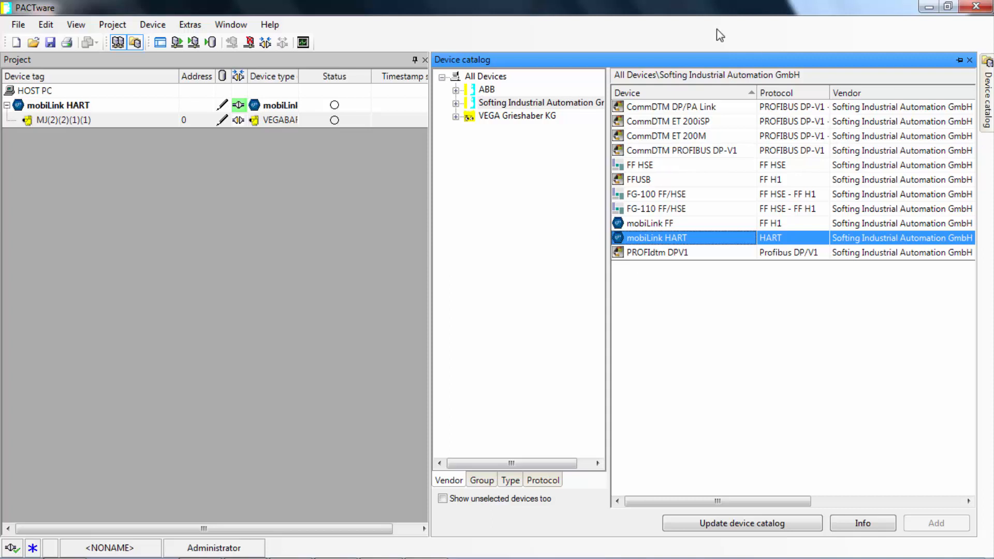
mouse_move(518, 123)
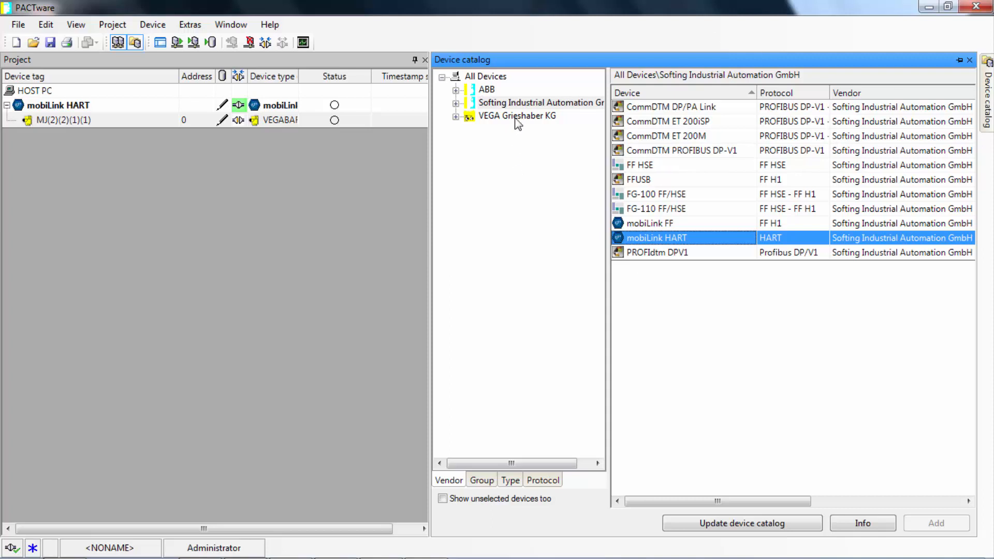
Select the VEGA Grieshaber KG vendor to list its FIBERTRAC, MINITRAC and PLICS devices
click(516, 115)
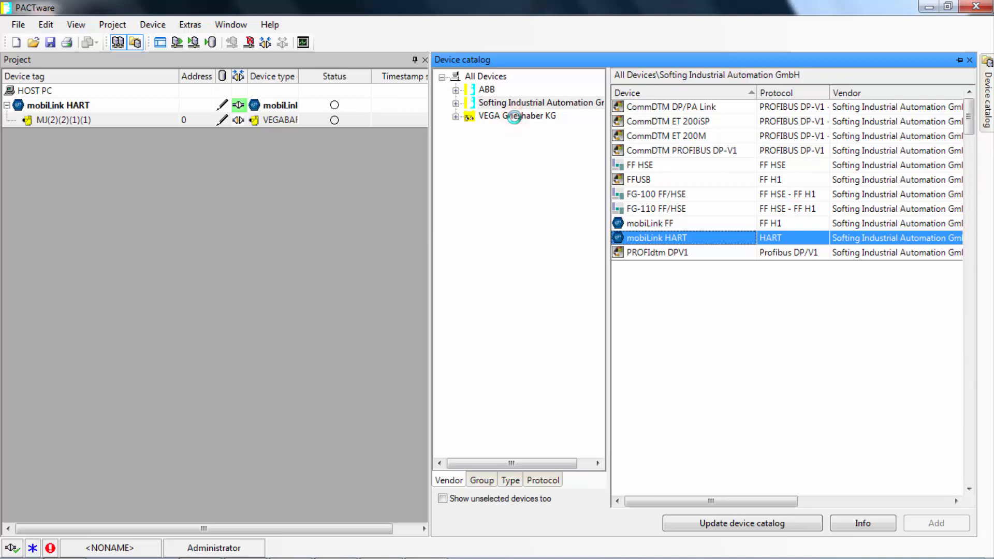
click(516, 116)
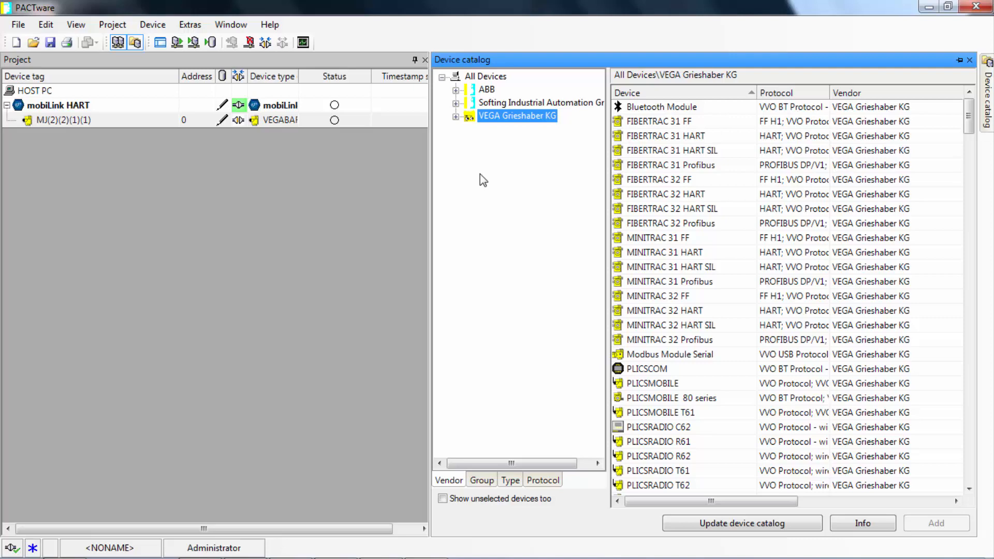
mouse_move(456, 239)
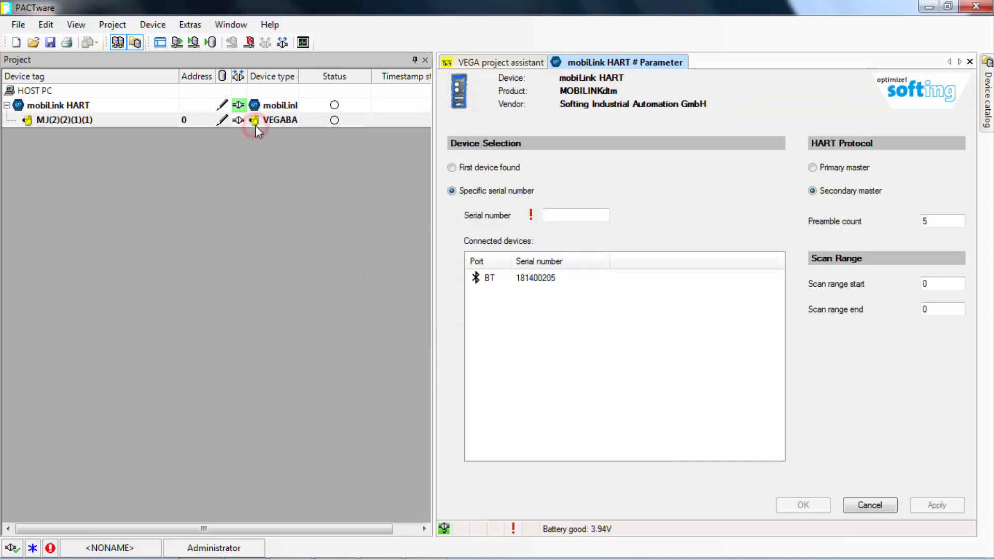
Connect the VEGABAR 64 entry MJ(2)(2)(1)(1) online, showing basic adjustment at 0,005 bar
double_click(63, 120)
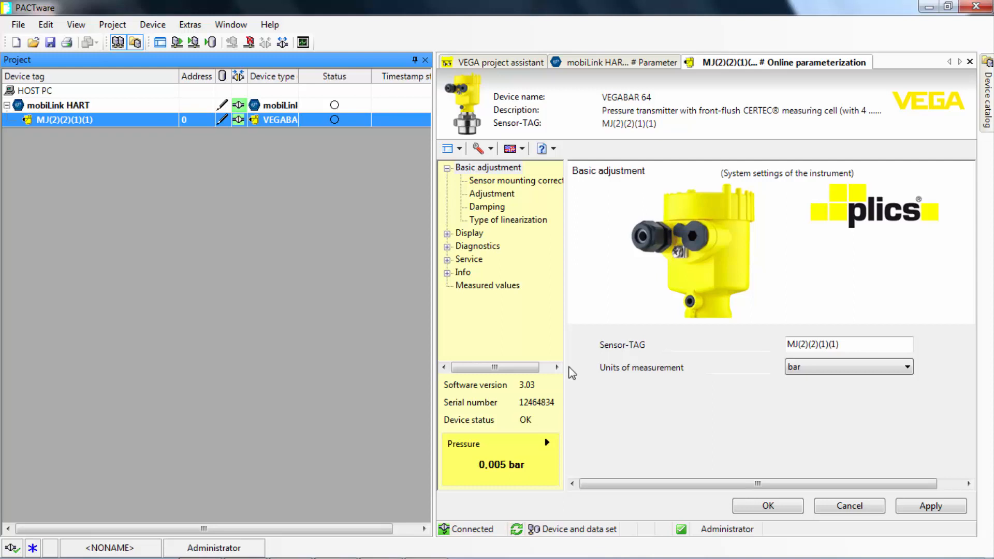
mouse_move(555, 360)
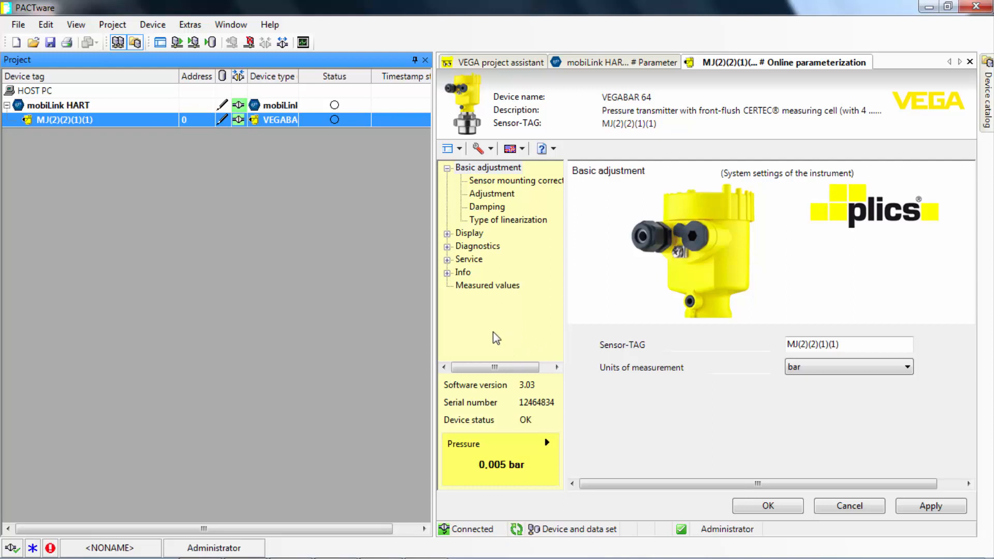
mouse_move(723, 213)
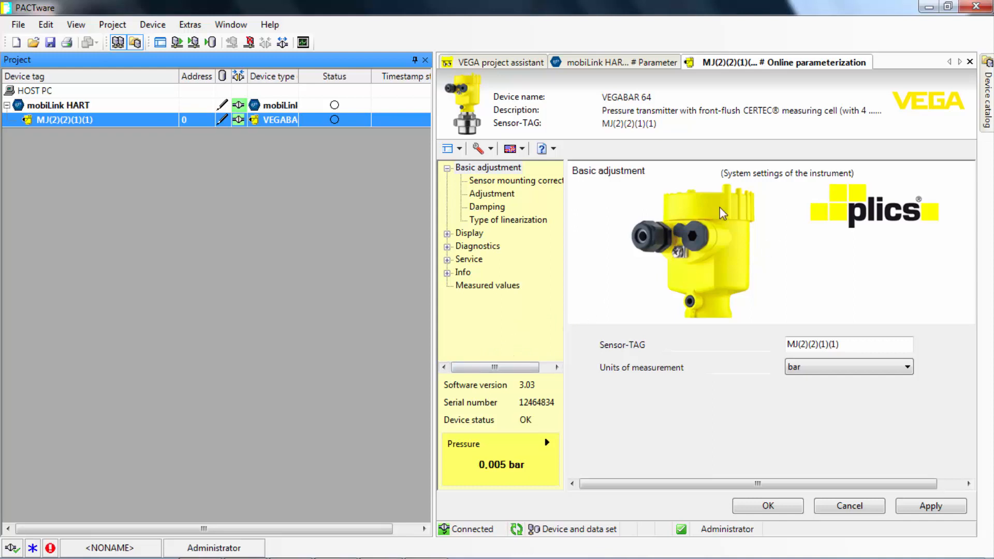
mouse_move(493, 470)
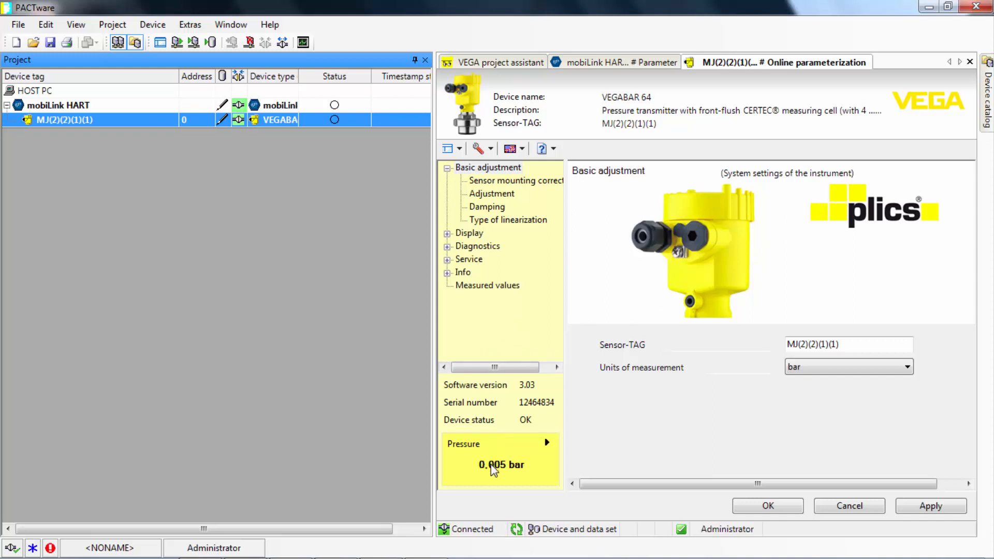
mouse_move(503, 451)
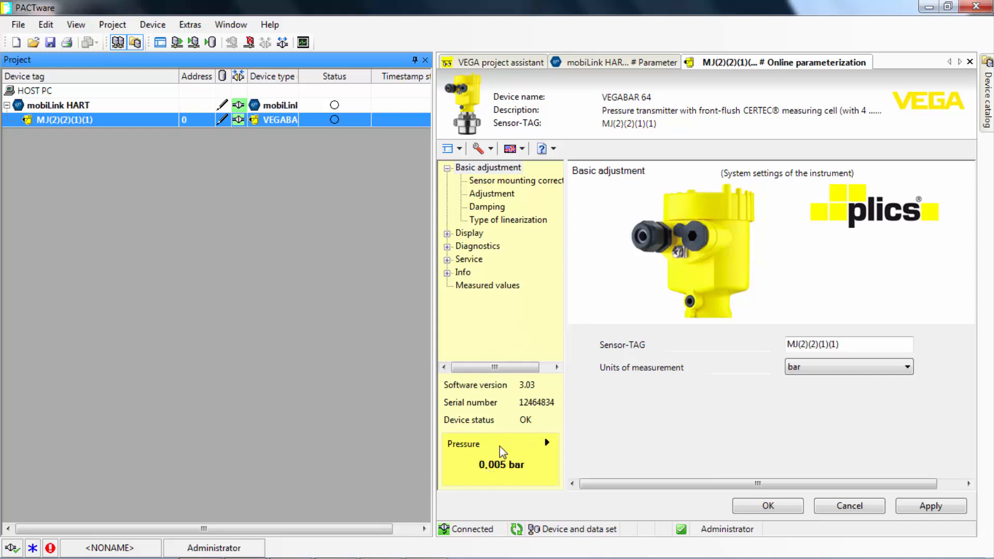
mouse_move(495, 476)
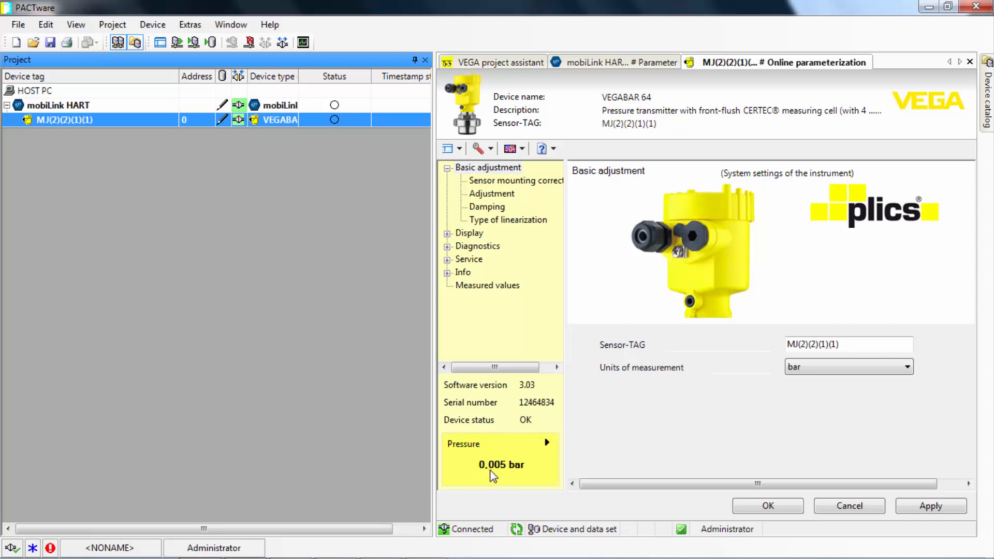
mouse_move(534, 340)
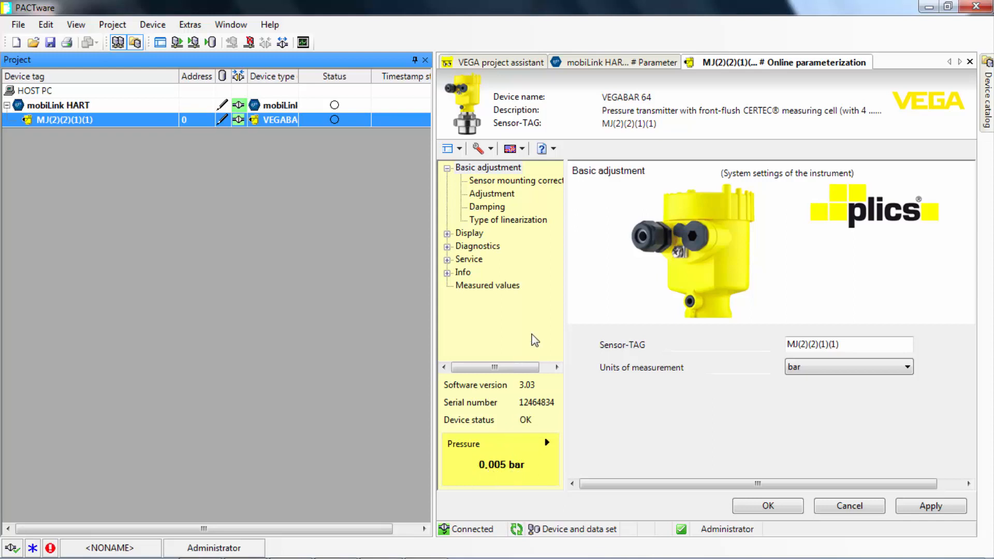
mouse_move(534, 264)
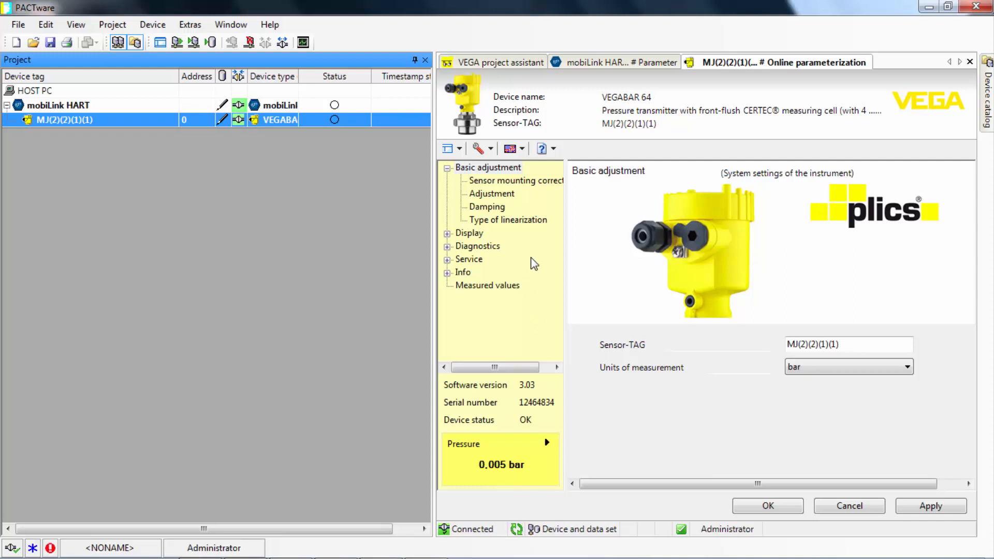
mouse_move(490, 215)
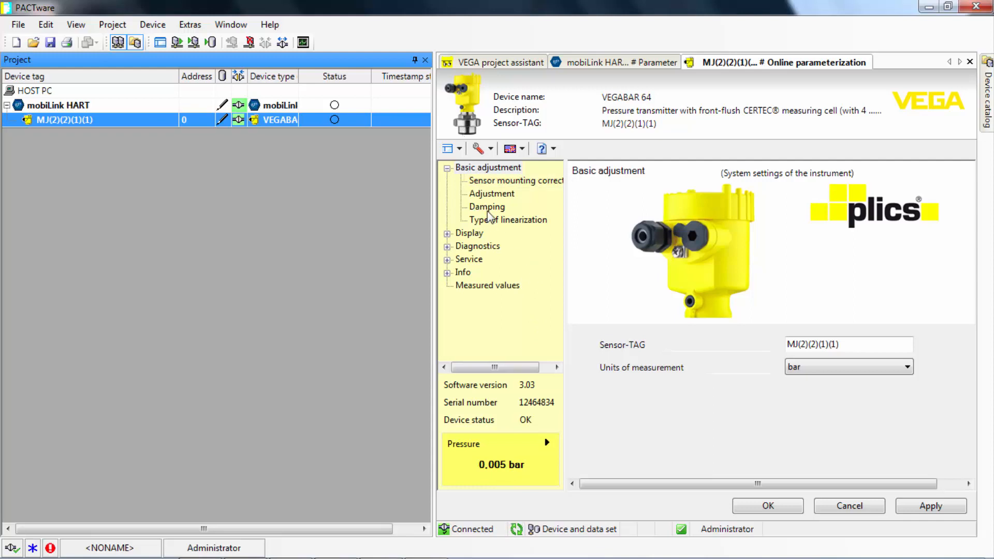
View Damping and Sensor mounting correction, then show the Display settings with Deutsch and pressure indication
click(486, 207)
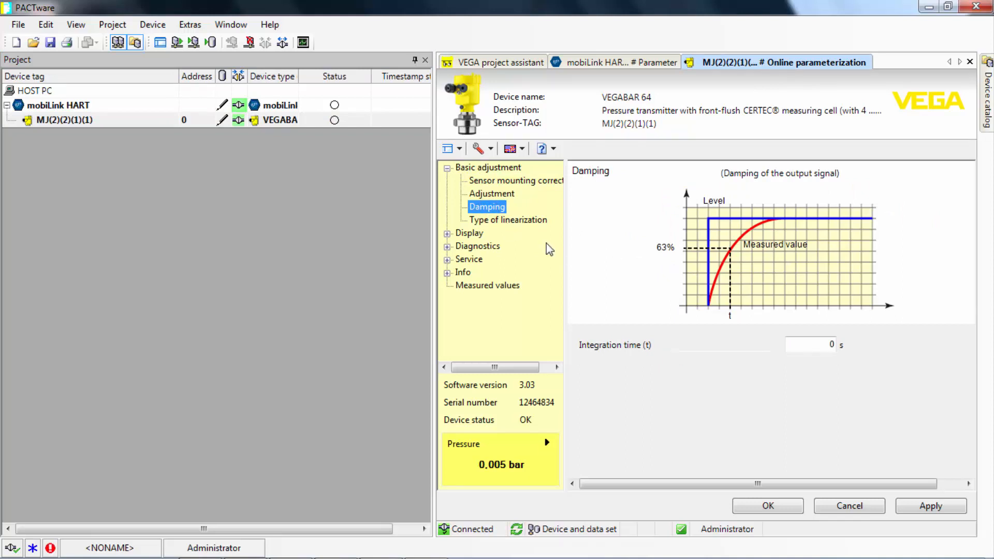
click(515, 180)
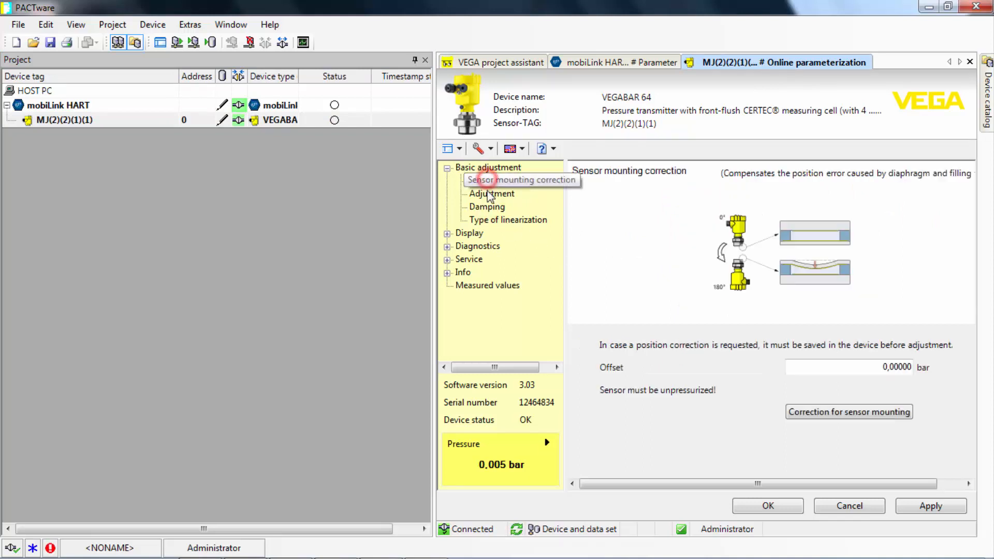
click(515, 180)
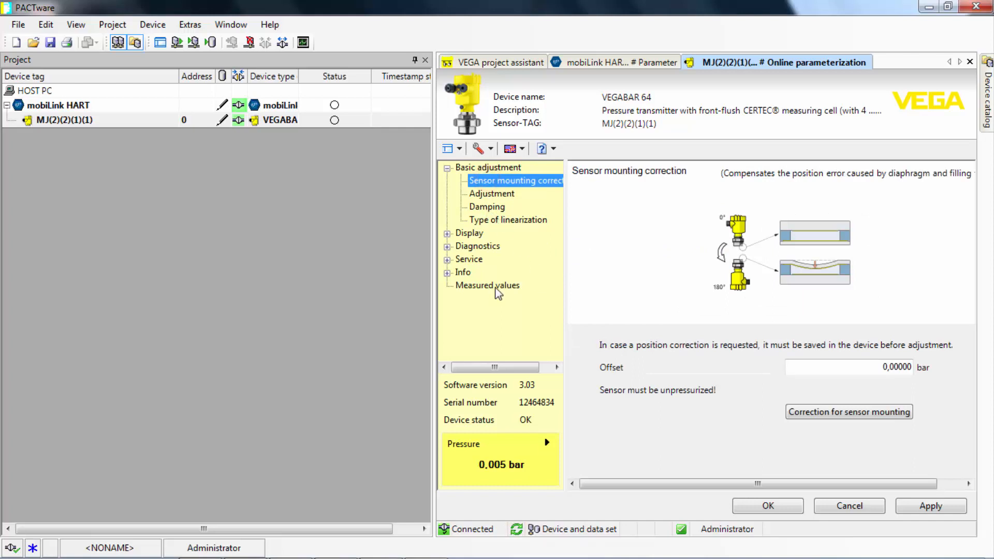
click(469, 233)
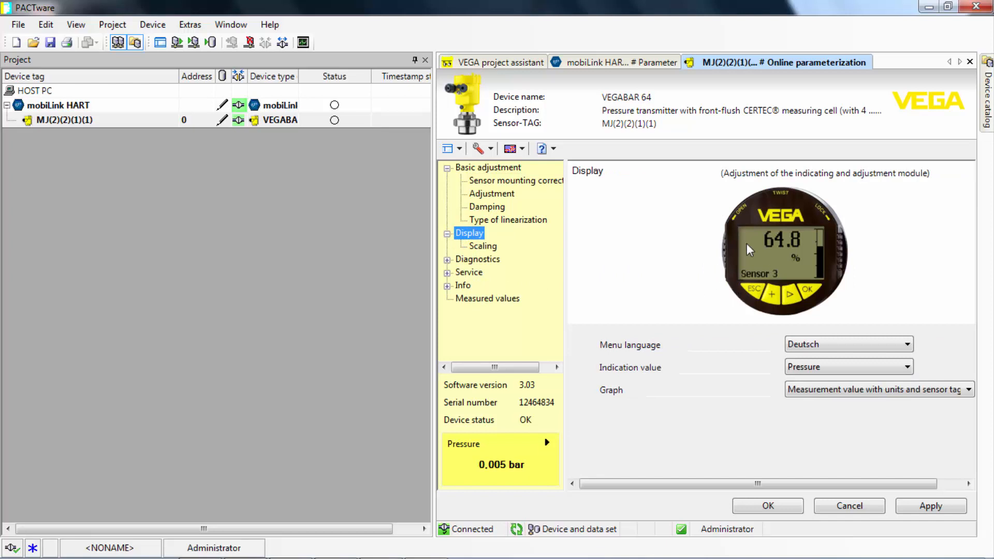
View the VEGABAR 64 diagnostics, its device trend recording settings and the DTM pressure trend chart
click(477, 258)
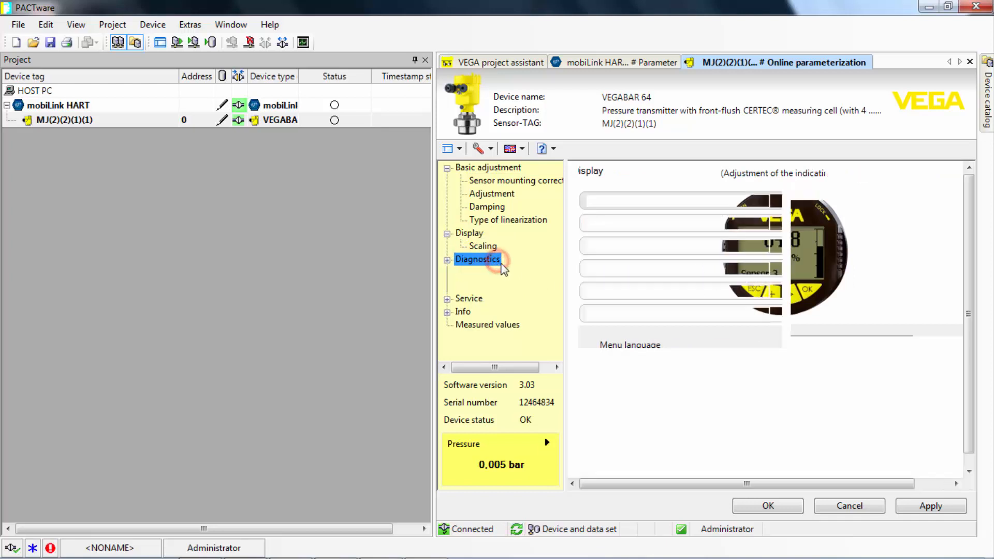
click(476, 259)
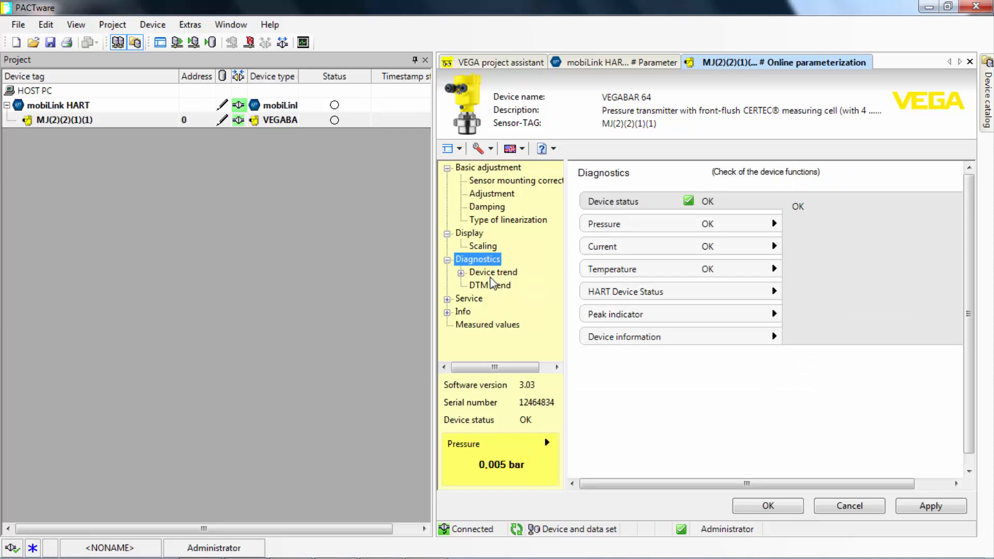
click(460, 272)
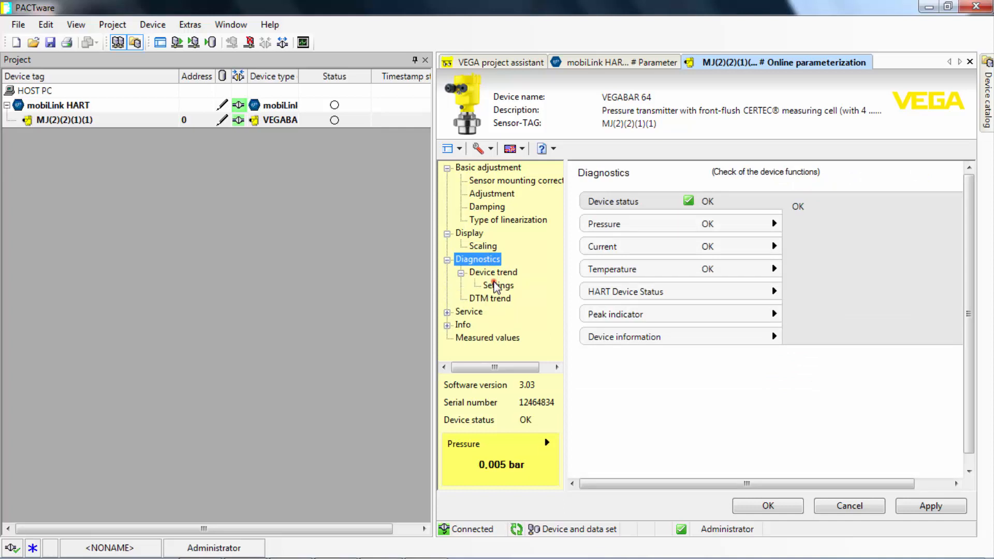
click(497, 286)
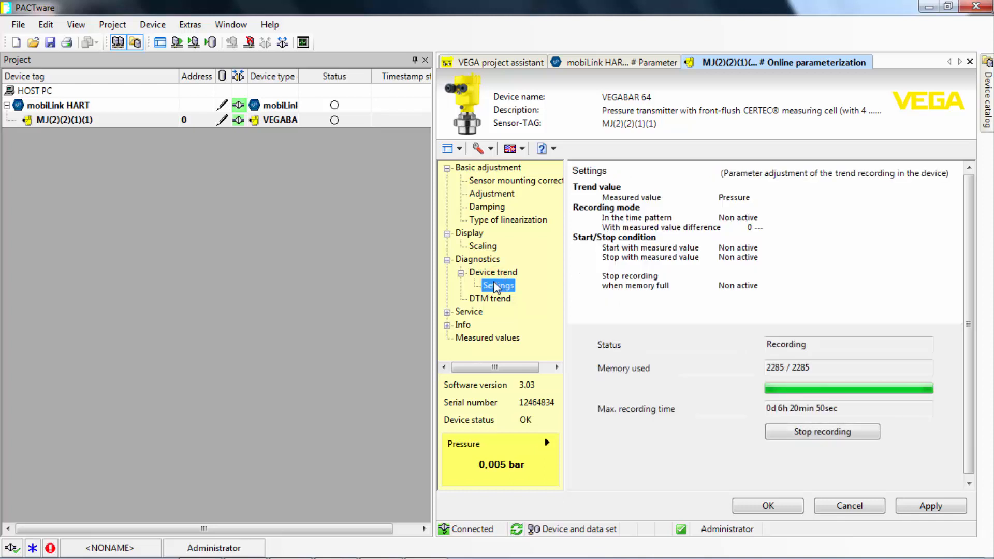
click(489, 298)
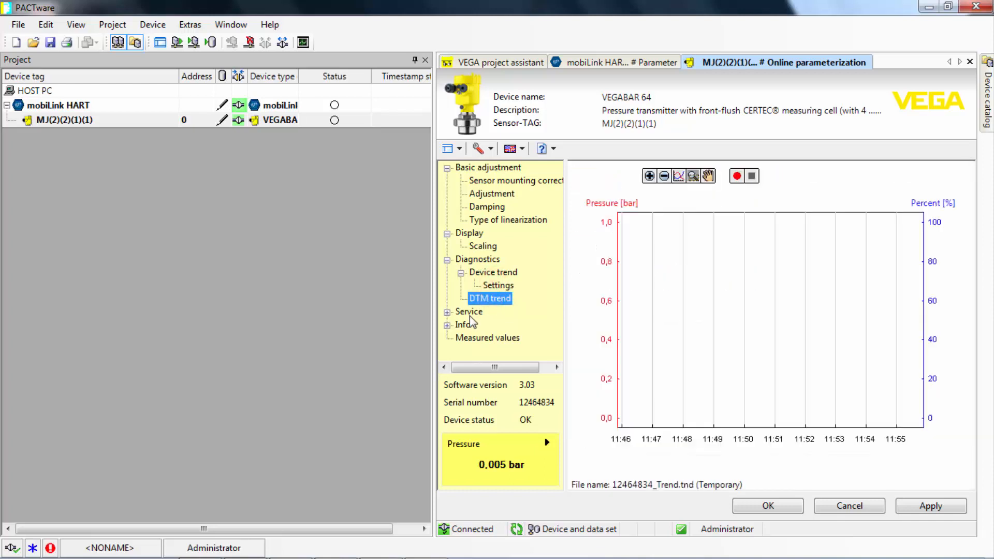
mouse_move(691, 368)
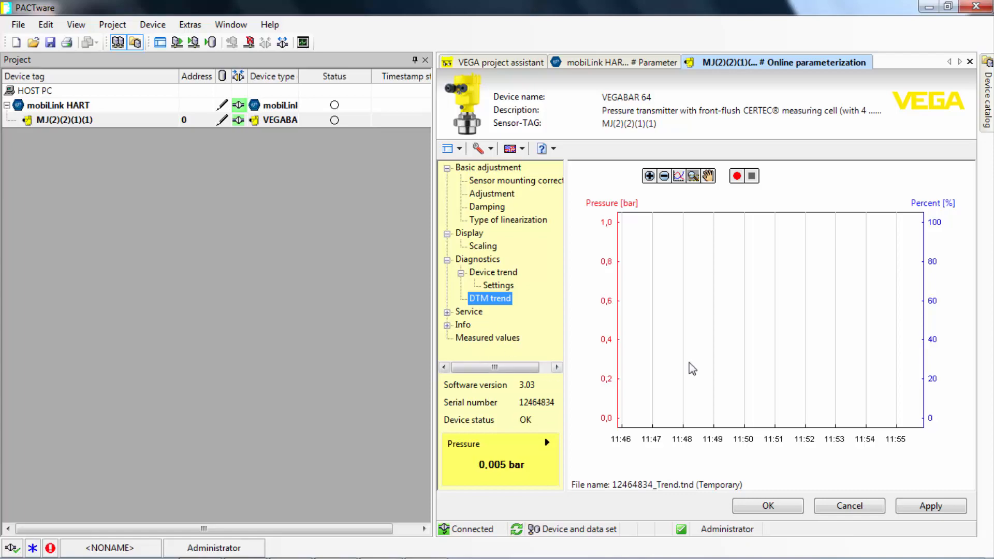